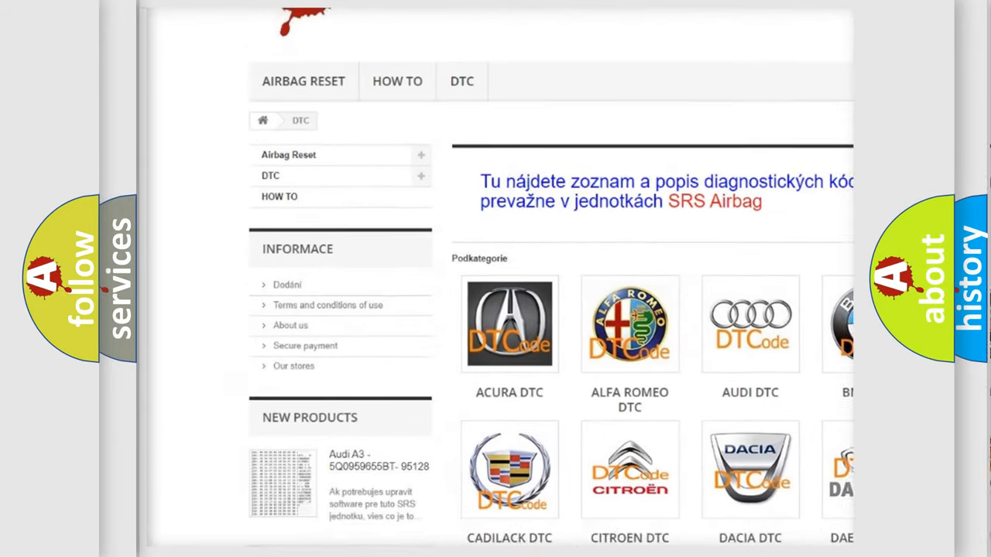
scroll("down", 3)
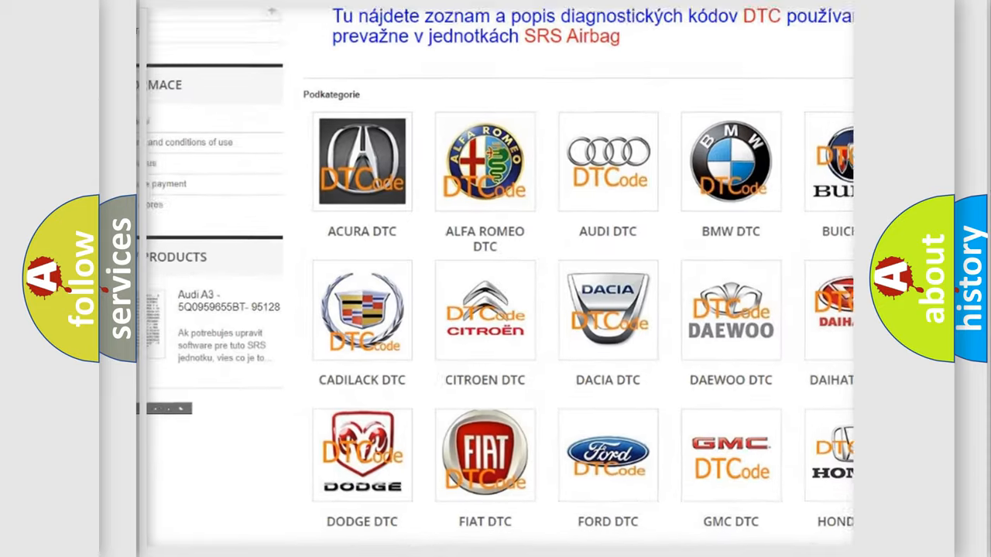
scroll("down", 3)
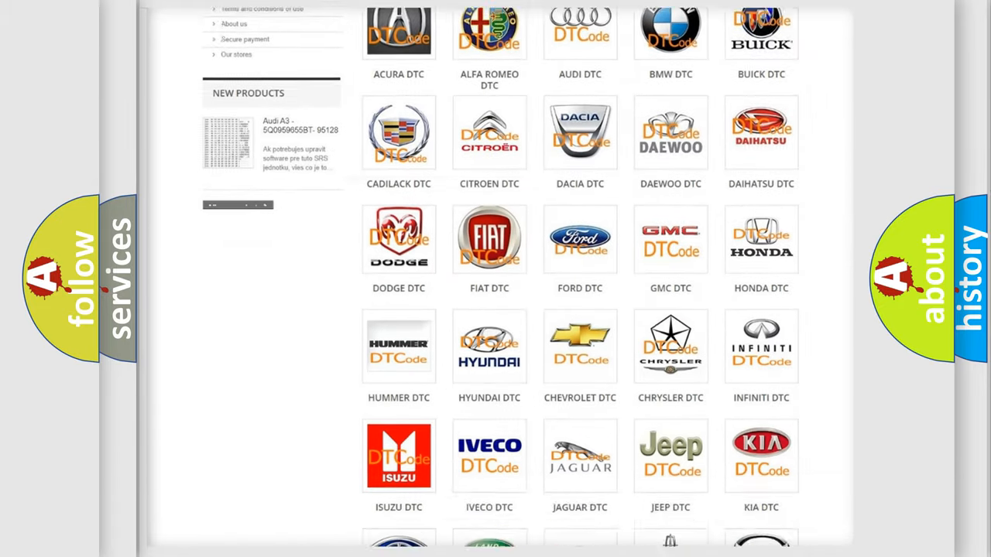
scroll("down", 3)
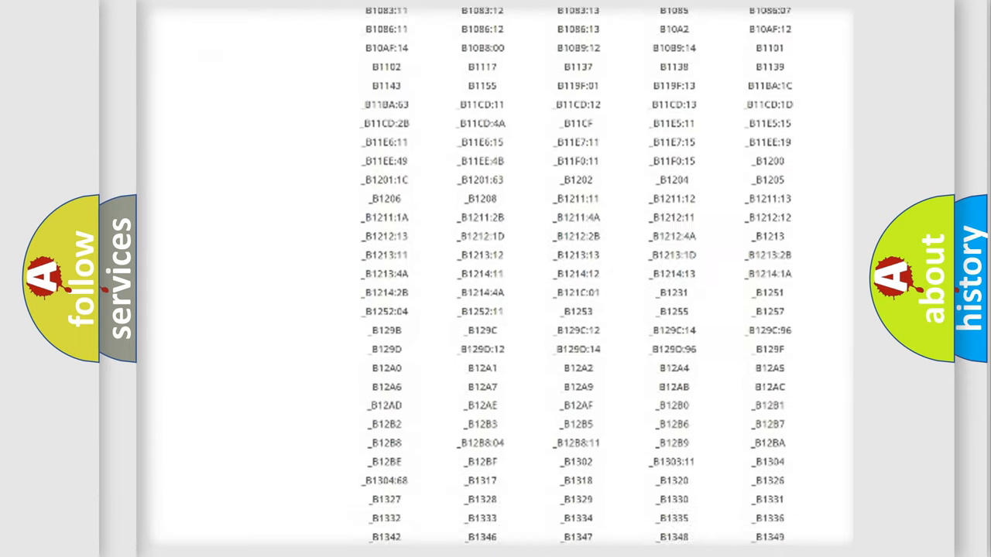
scroll("down", 3)
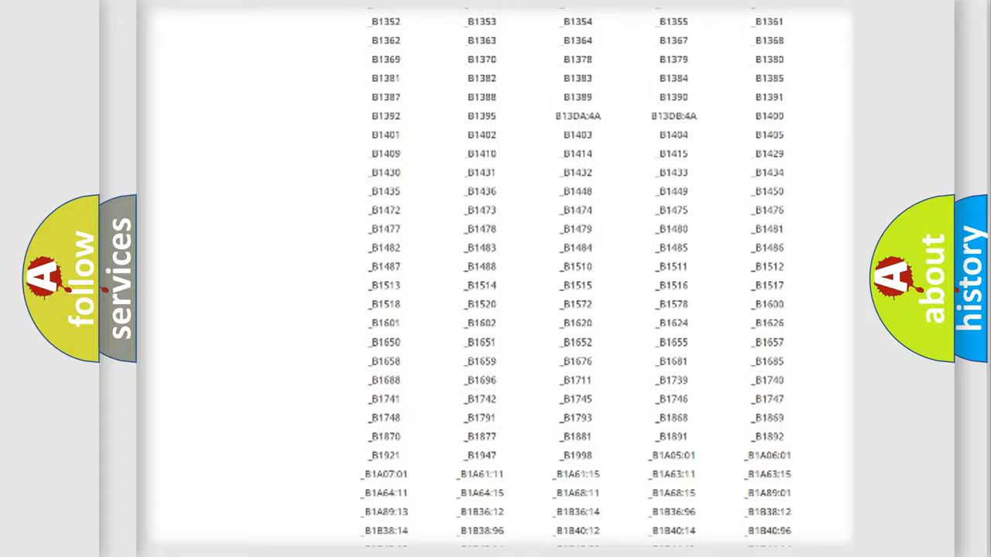